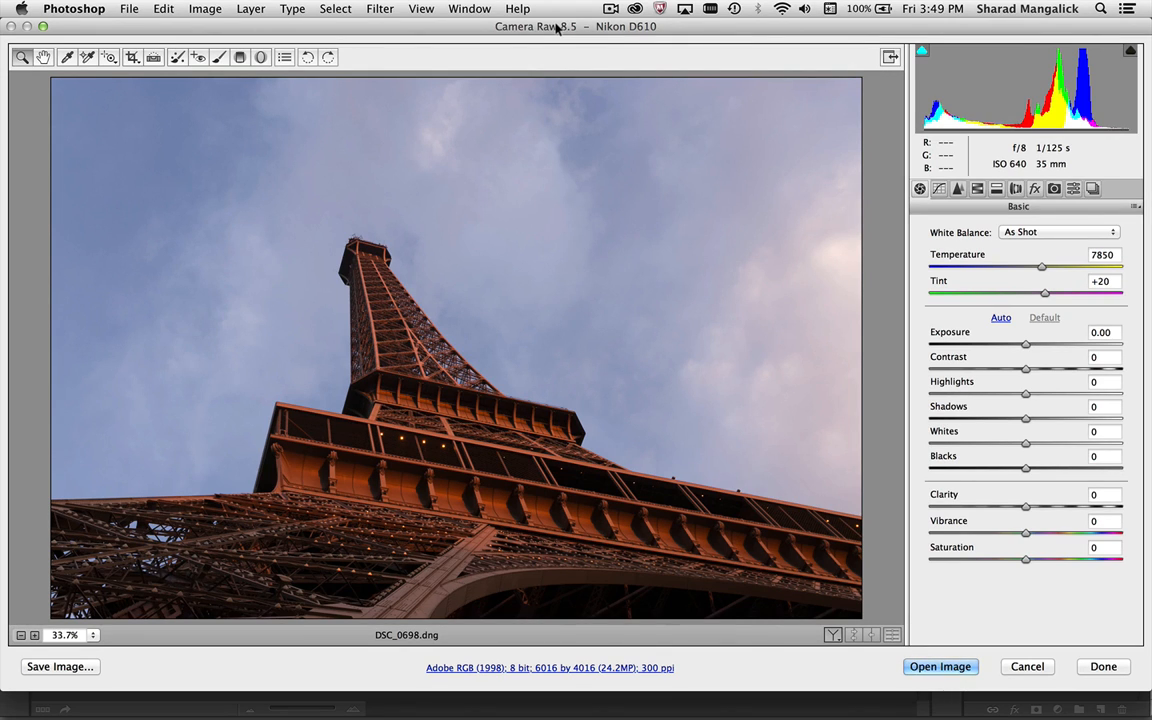
mouse_move(374, 308)
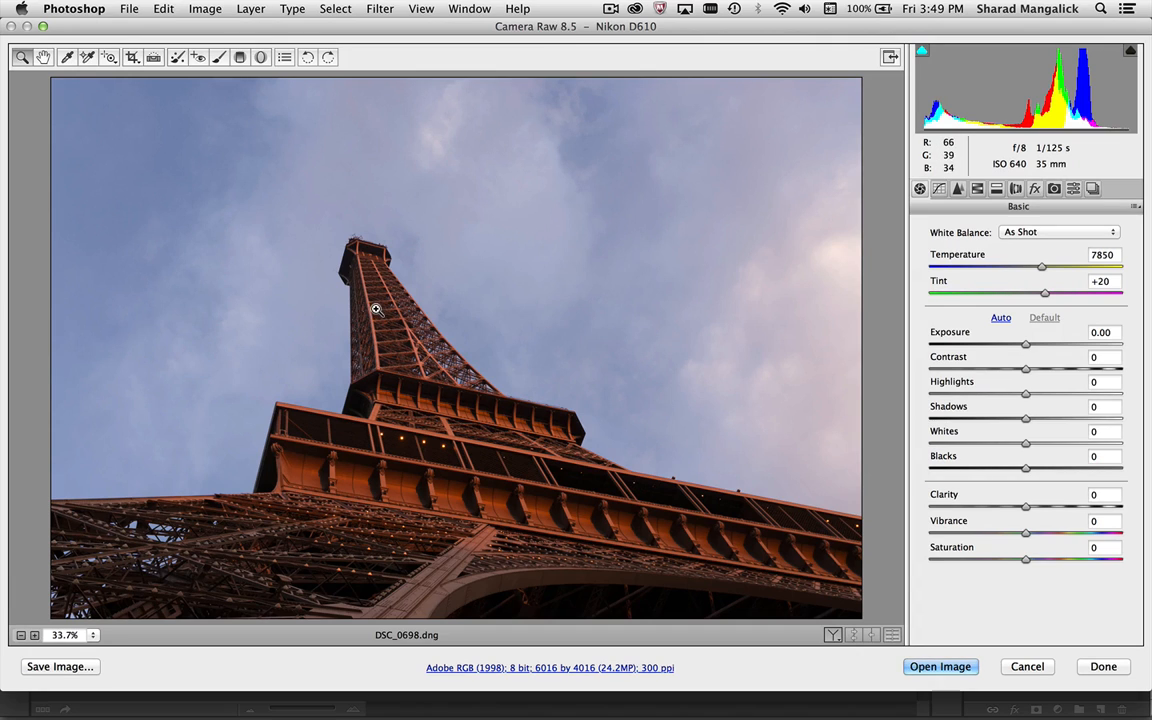
- Lay a graduated filter from the sky's top edge downward with exposure -0.50
click(240, 56)
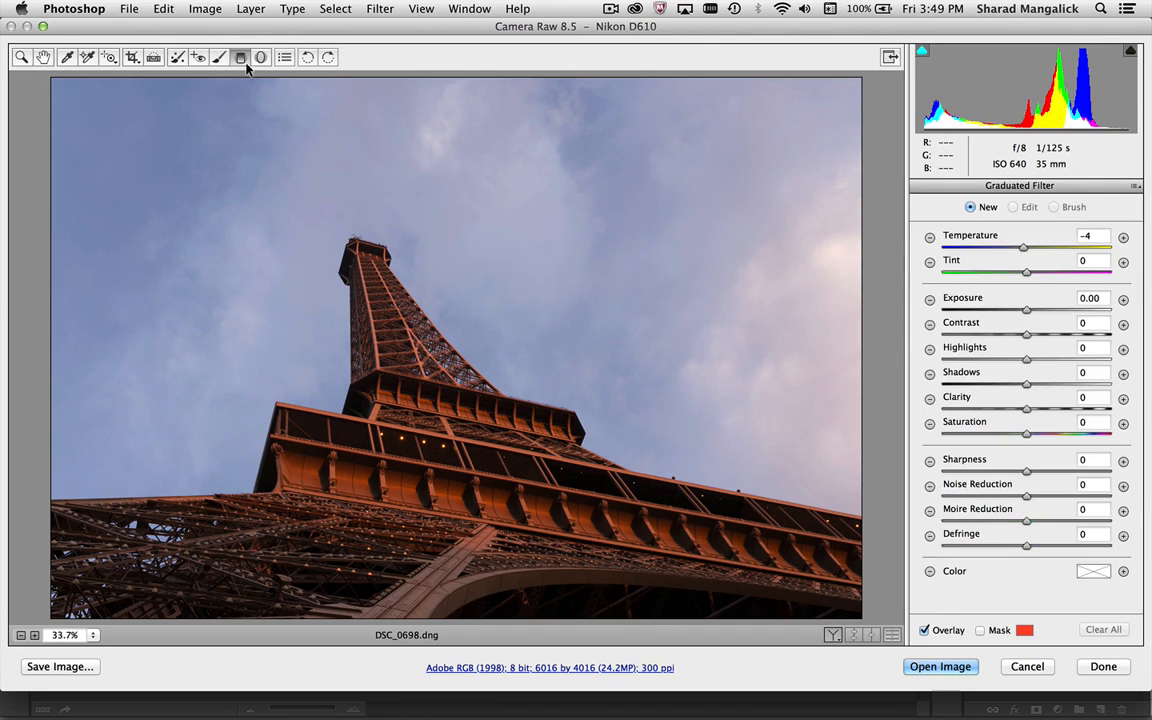
drag(316, 80, 306, 320)
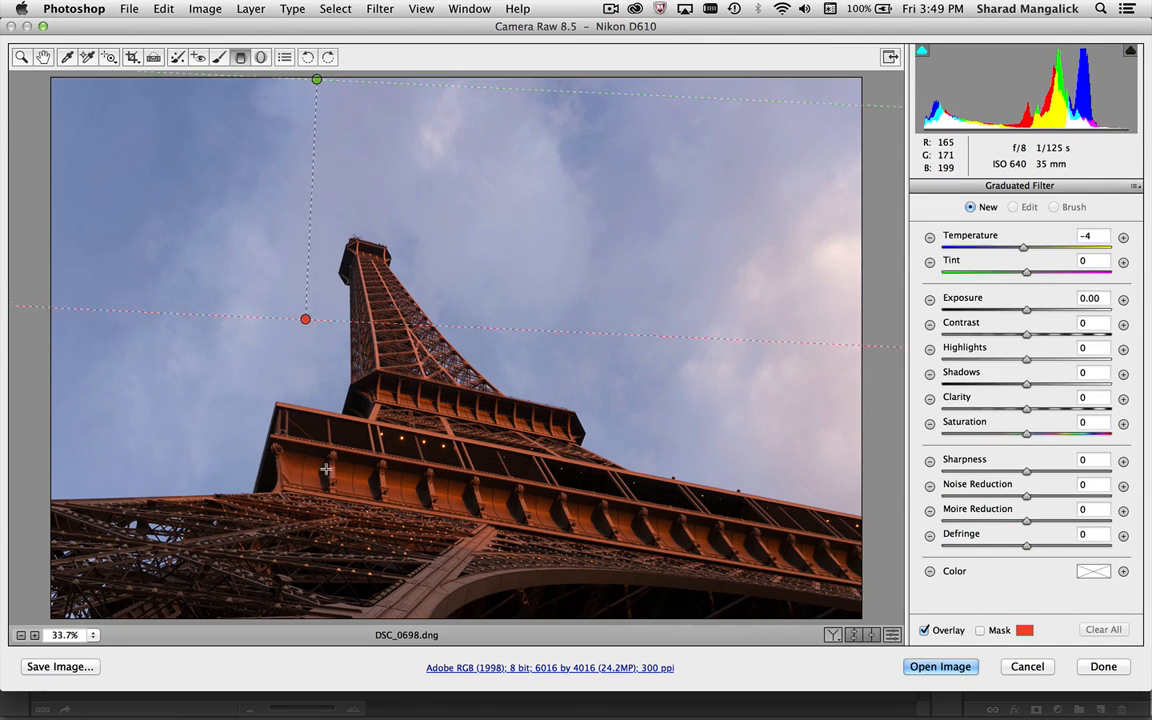
drag(306, 320, 324, 538)
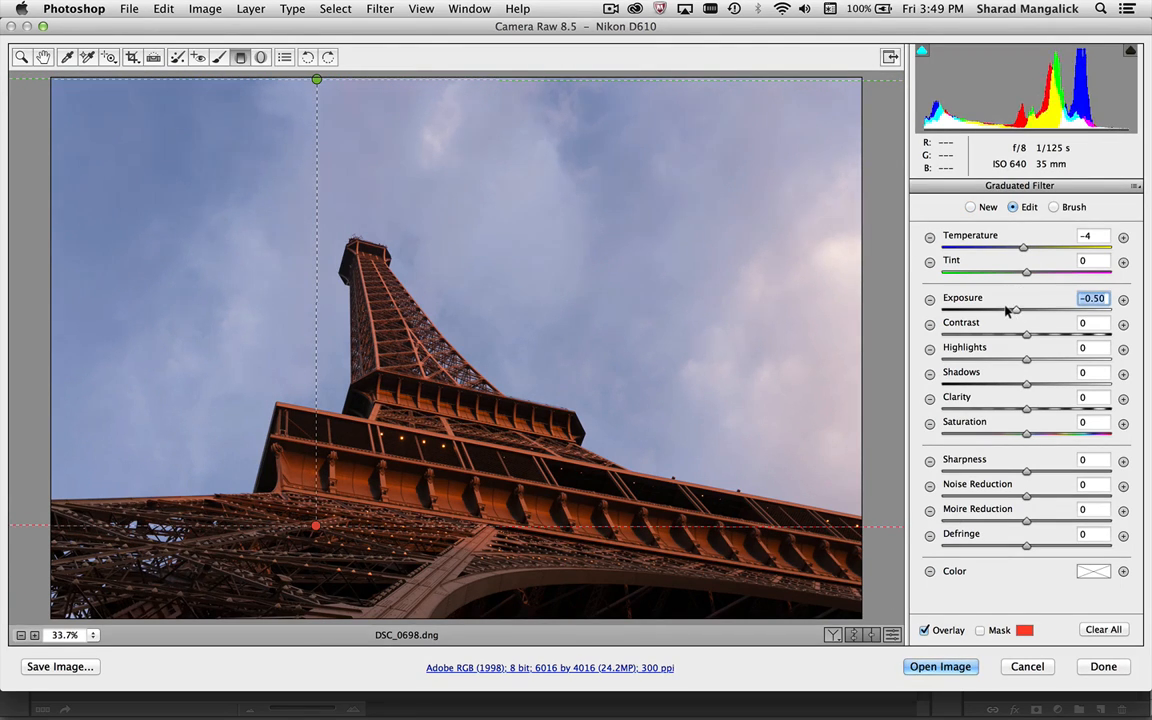
- Drop the filter's exposure to -0.75 and cool it with temperature -64, tint -45
drag(1012, 310, 1008, 310)
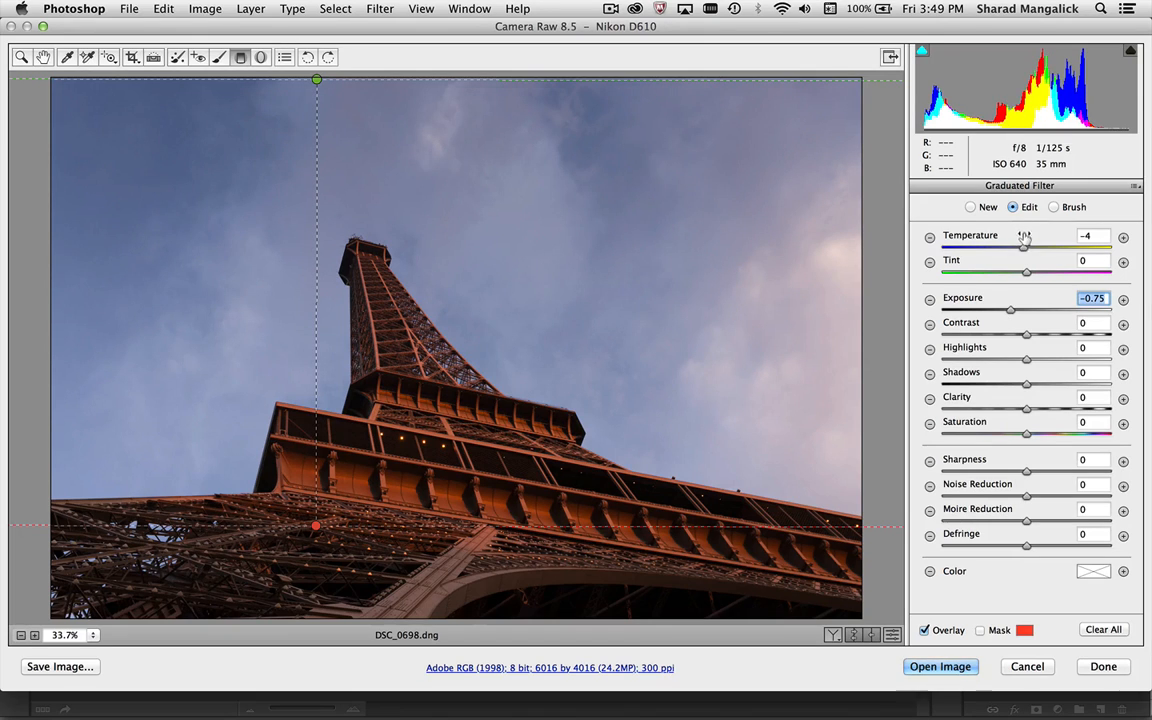
drag(1024, 248, 976, 248)
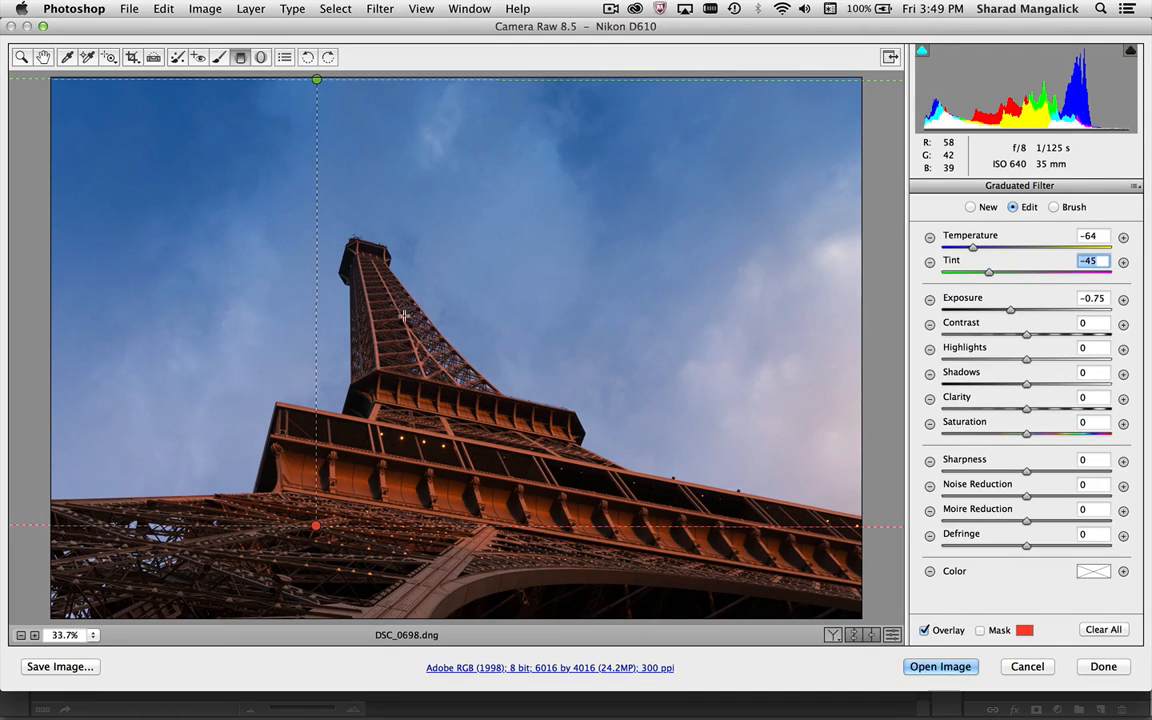
mouse_move(422, 330)
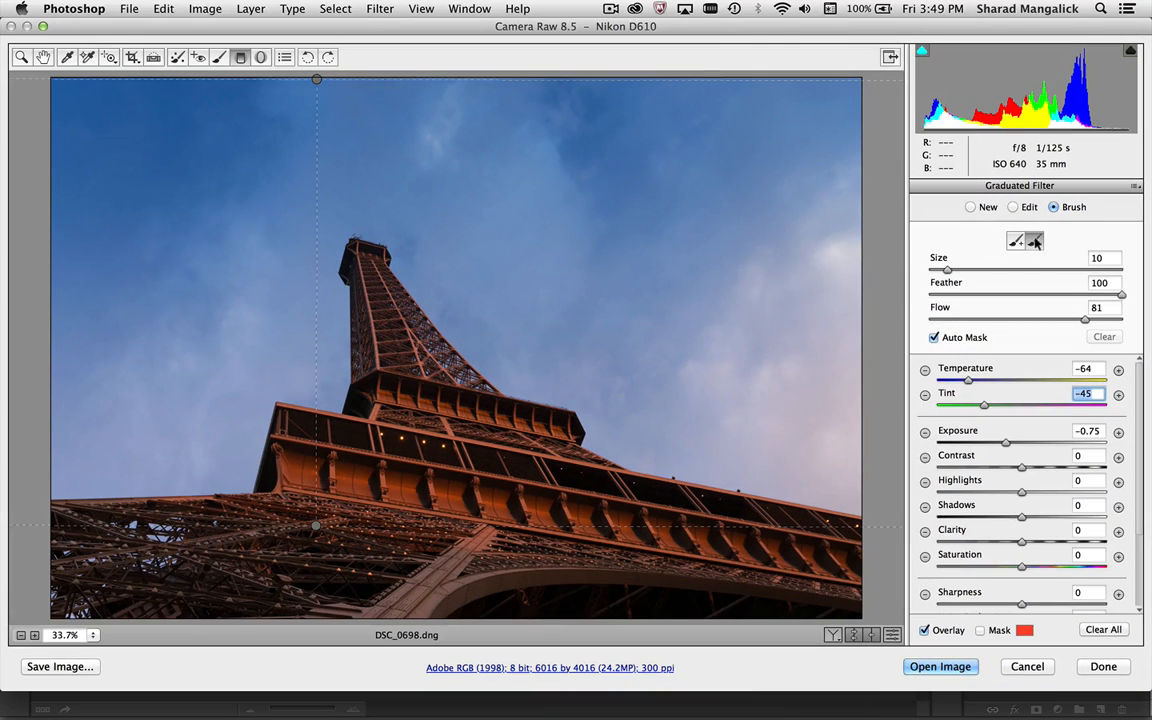
mouse_move(1024, 240)
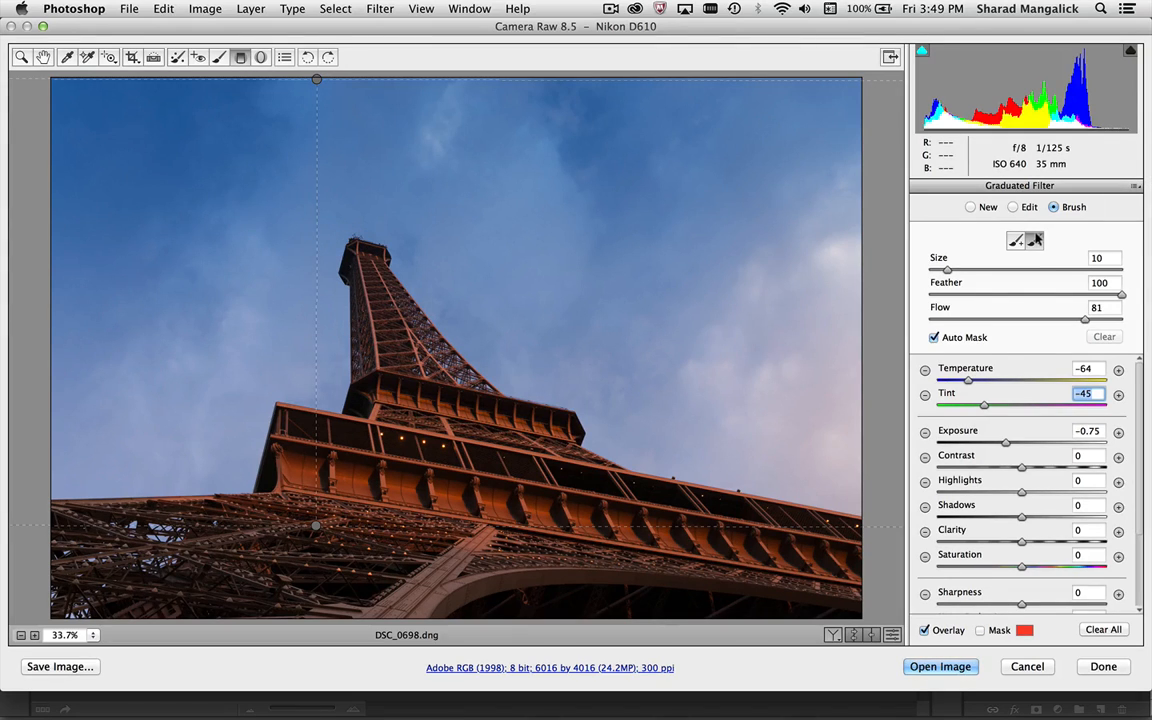
mouse_move(512, 400)
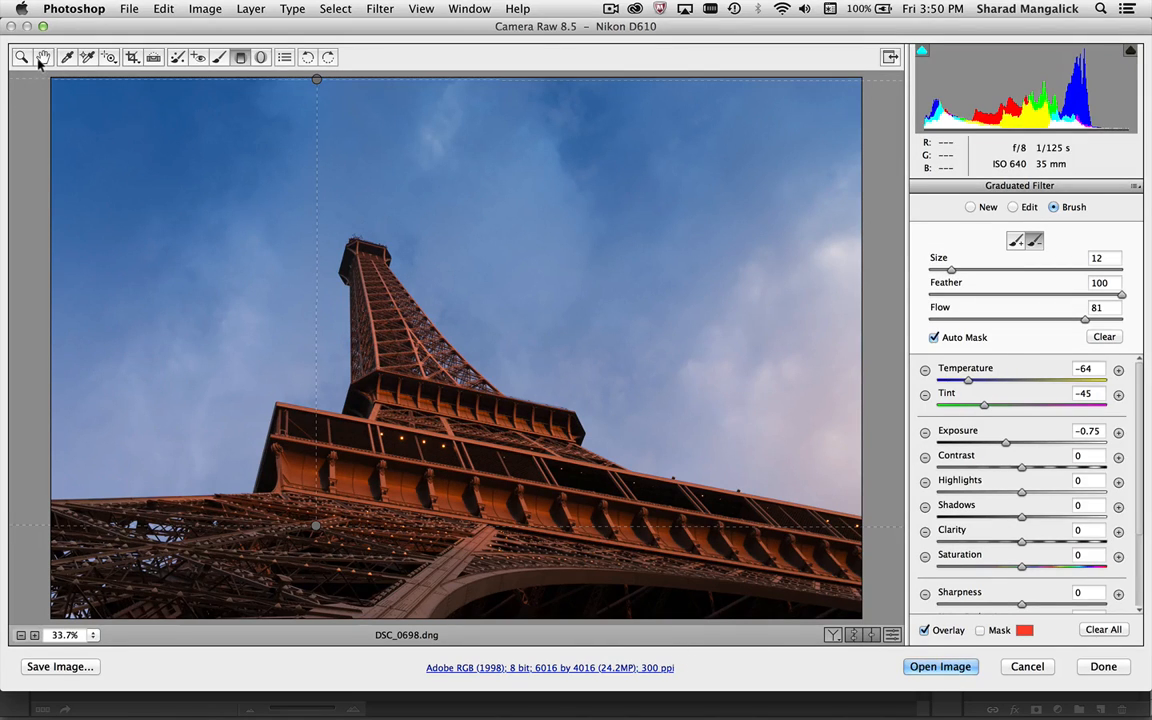
- Leave filter editing via the Hand tool, keeping the darker sky off the tower
click(920, 188)
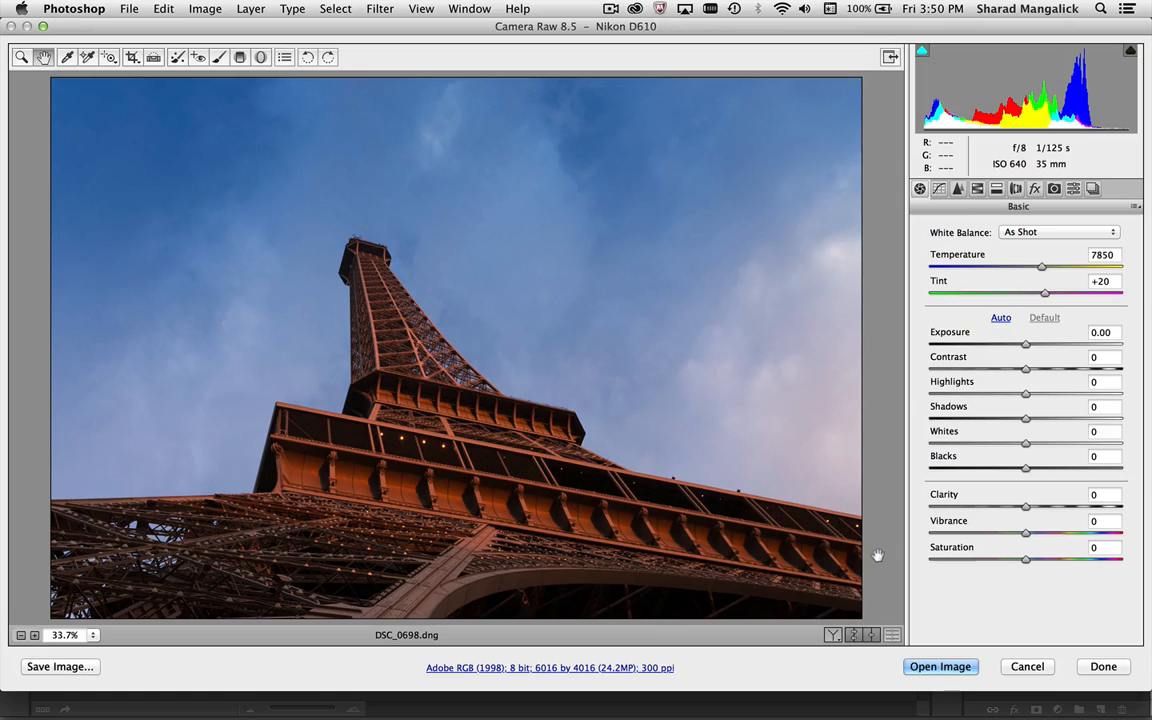